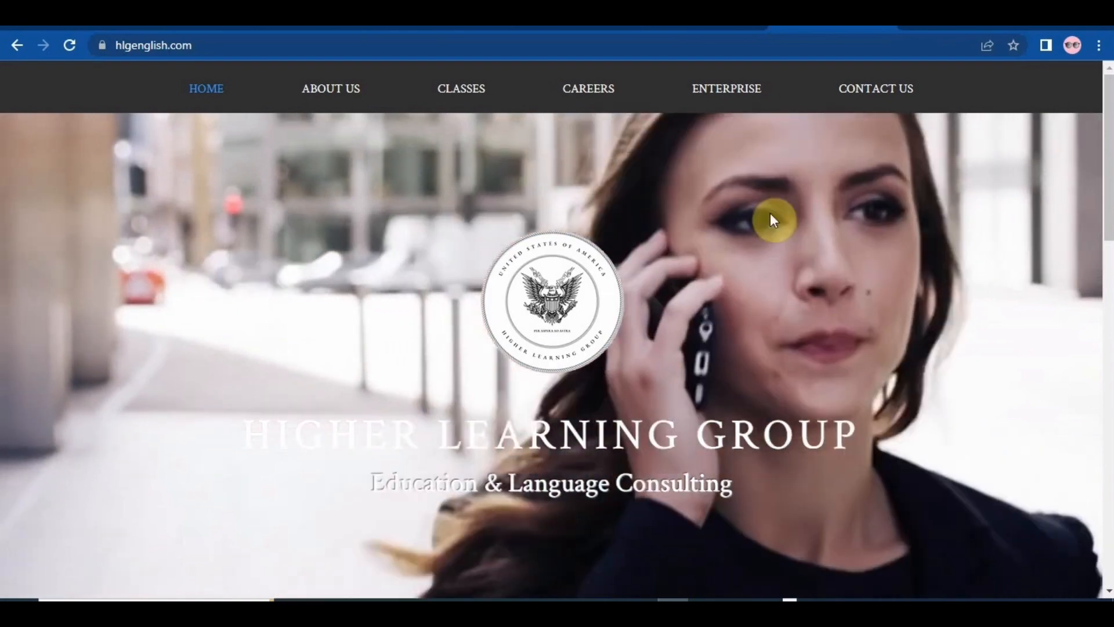
mouse_move(623, 122)
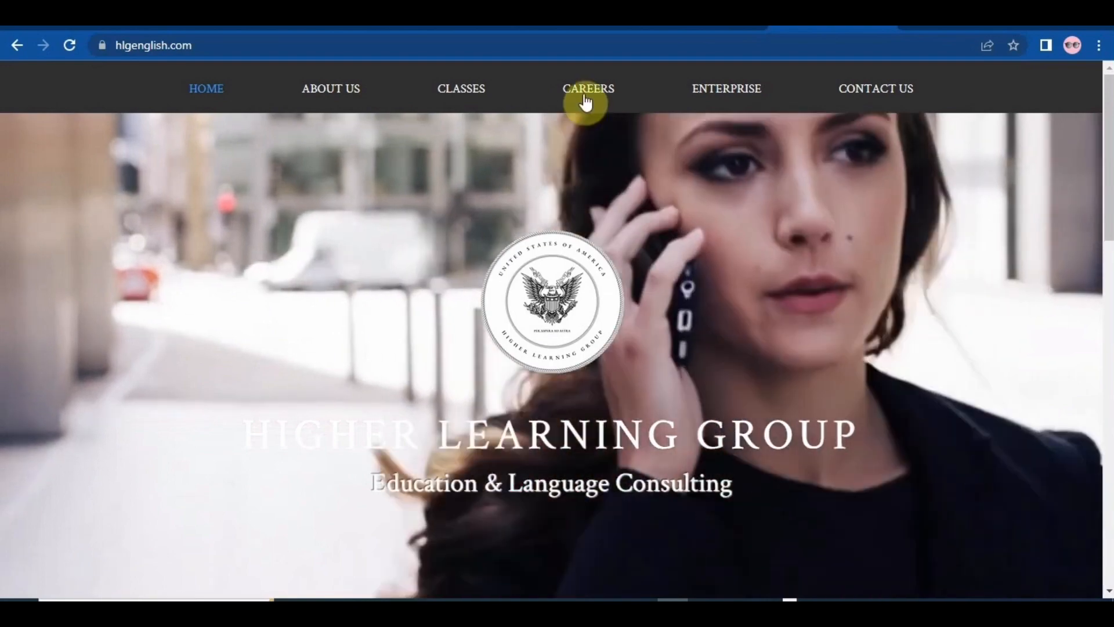
Go to the Careers page from the top navigation bar
left_click(589, 88)
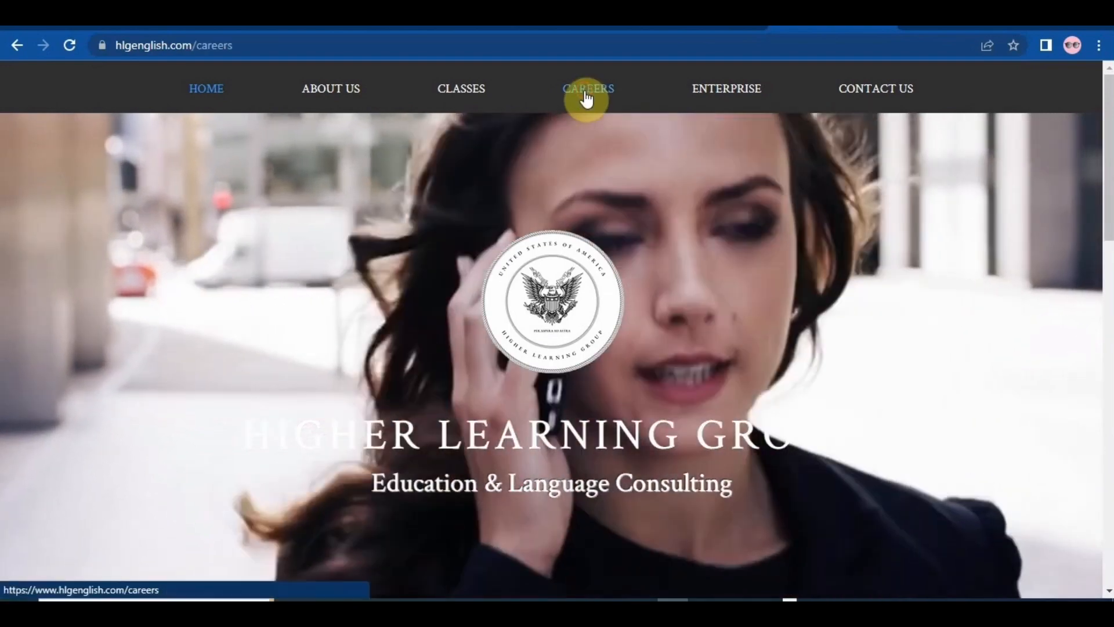
Scroll past the Careers hero section to the What You Need and What You Don't lists
left_click(588, 88)
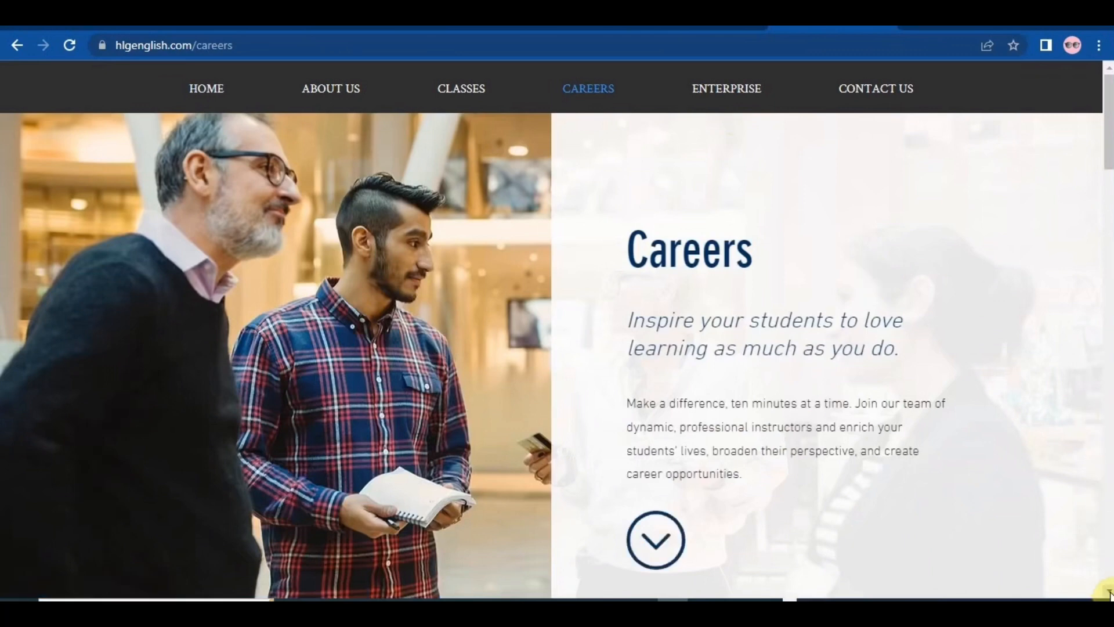
scroll("down", 3)
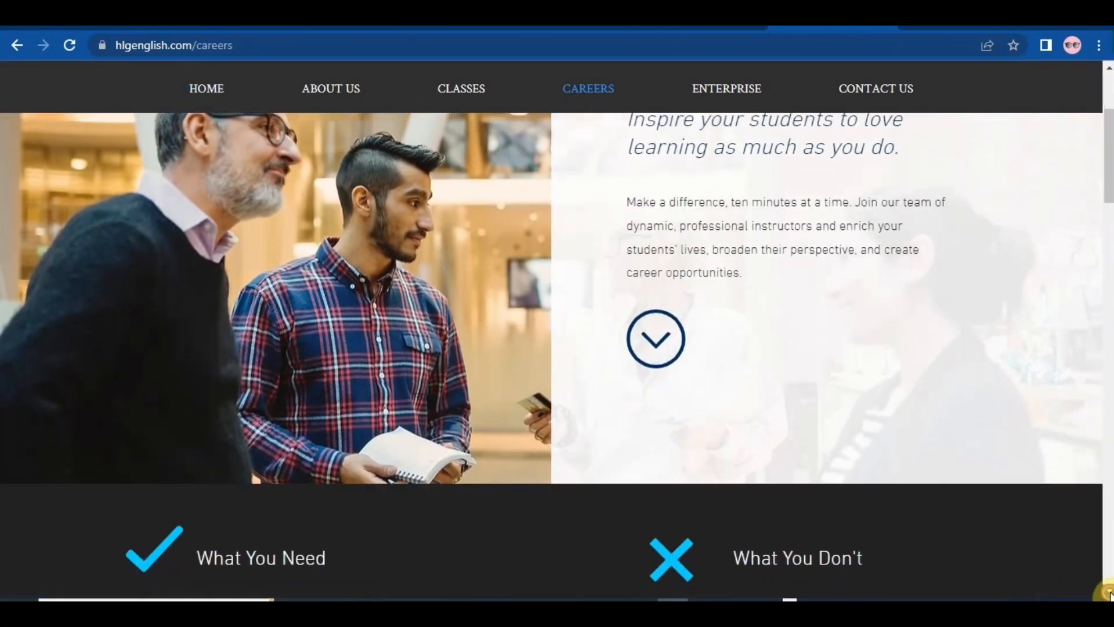
scroll("down", 3)
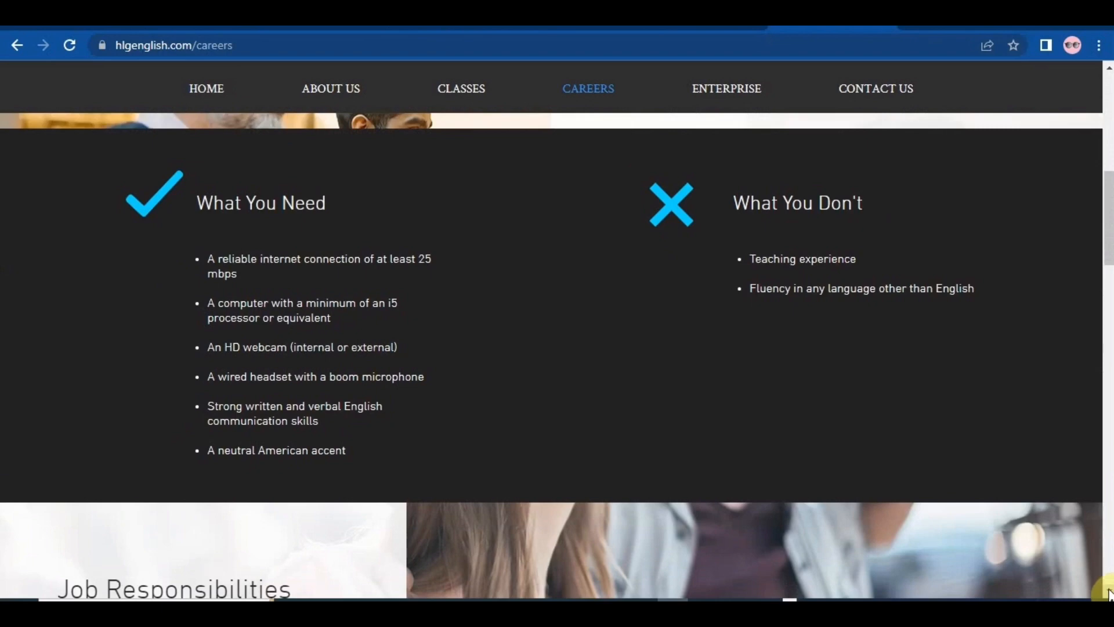
Scroll through the English Conversation Partner job responsibilities until Apply Online appears
scroll("down", 3)
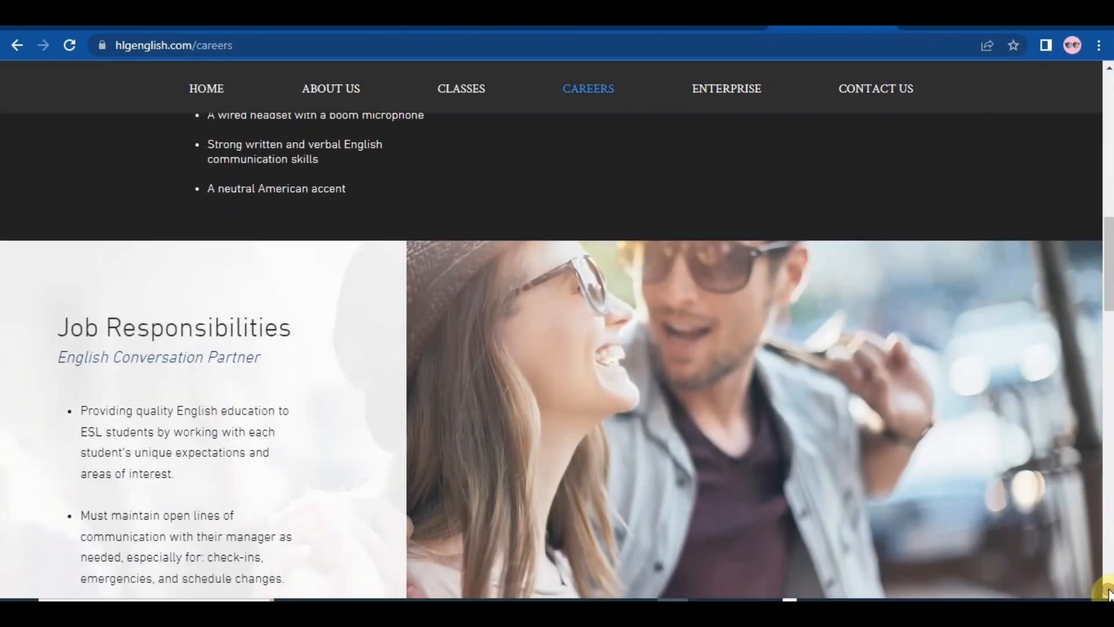
scroll("down", 3)
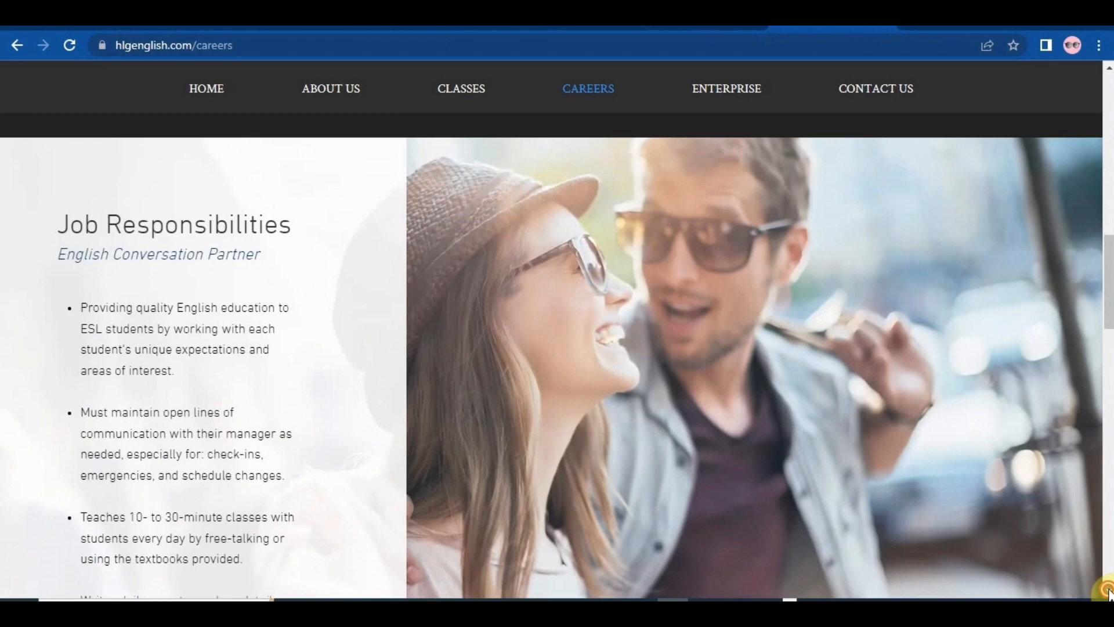
scroll("down", 3)
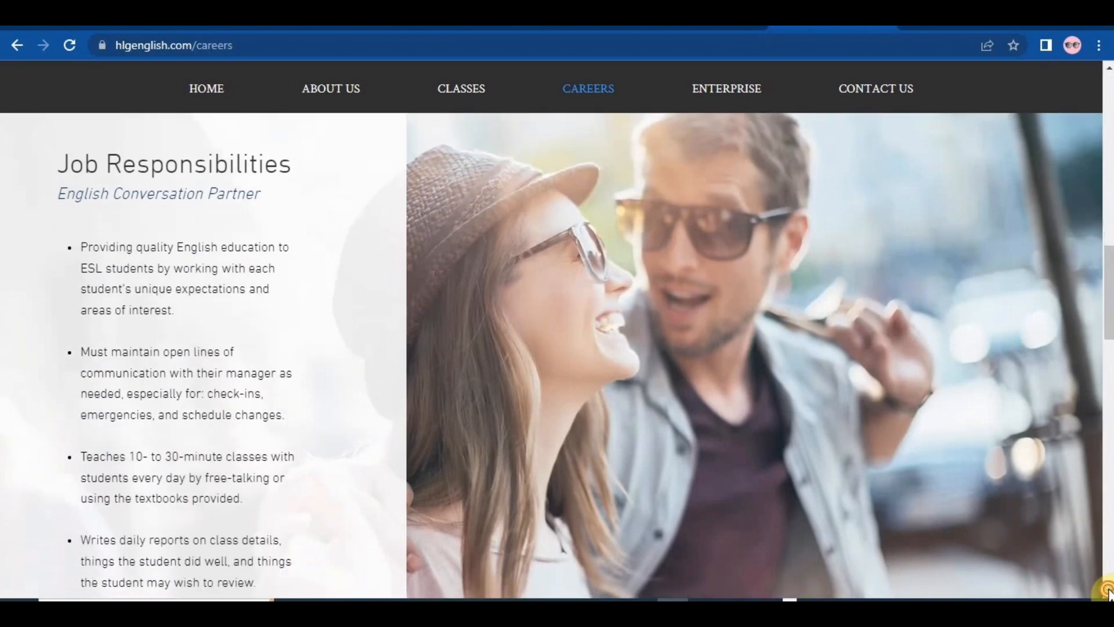
scroll("down", 3)
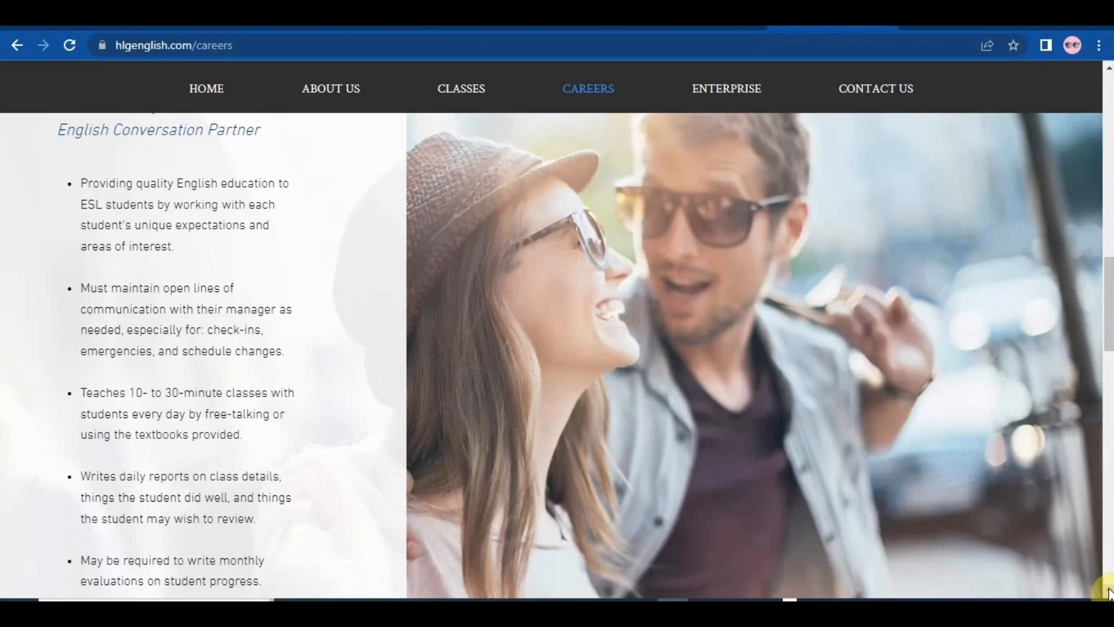
scroll("down", 3)
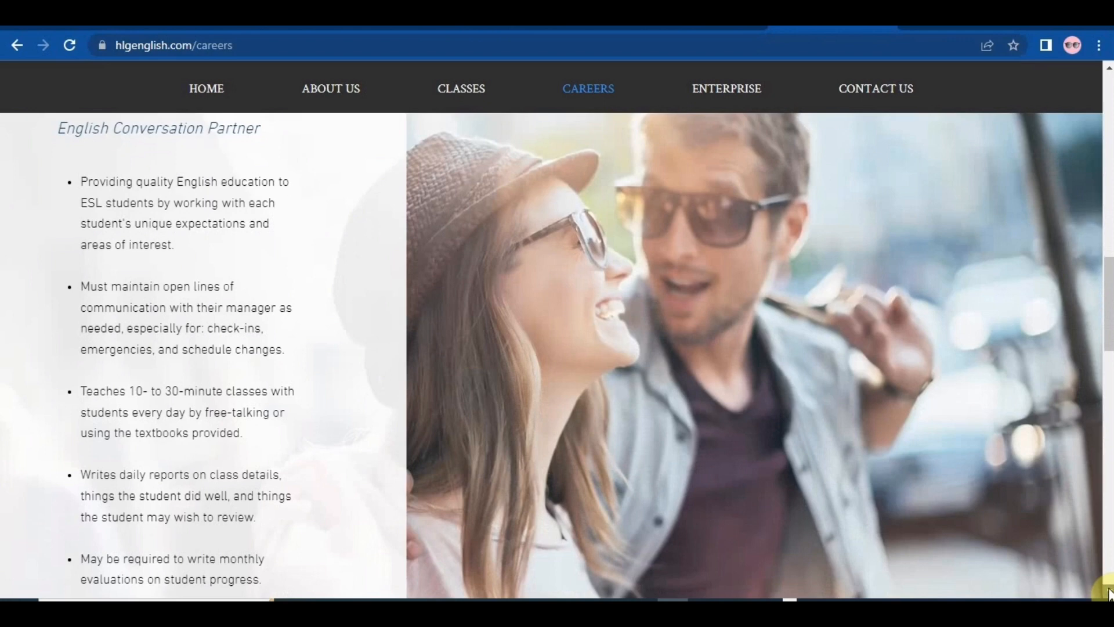
scroll("down", 3)
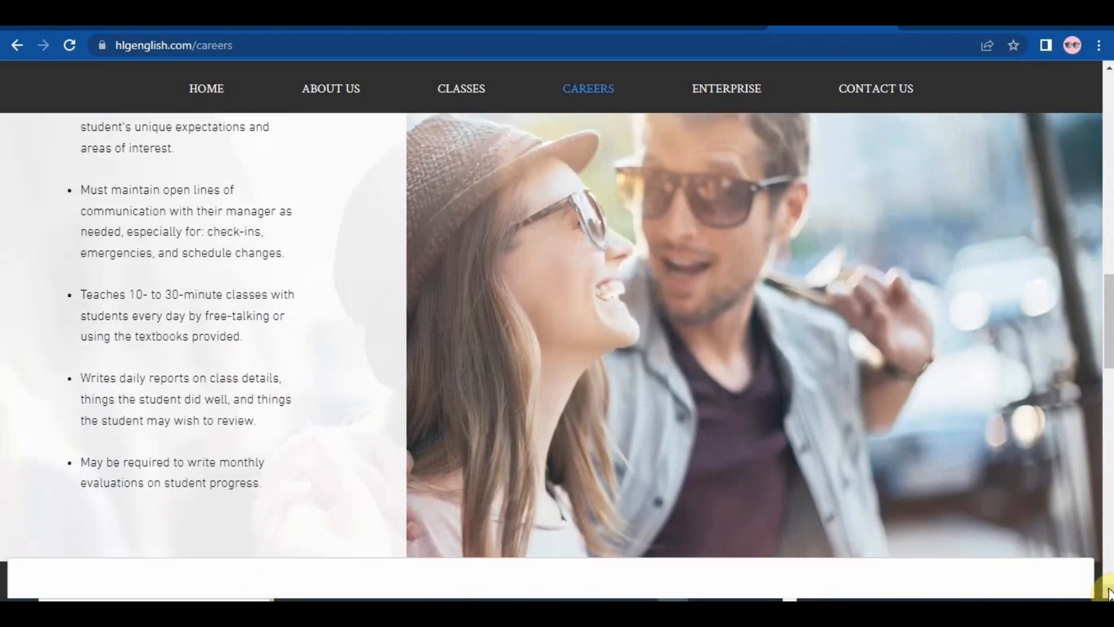
scroll("down", 3)
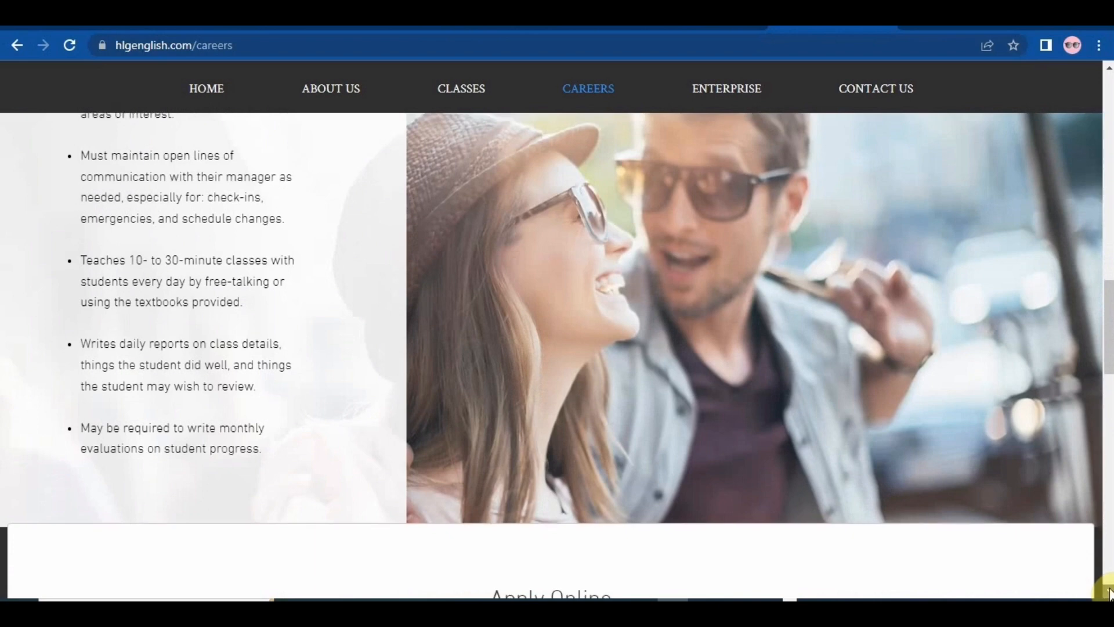
Scroll to the Apply Online form showing name, email, resume, video, Speedtest and computer-spec fields
scroll("down", 3)
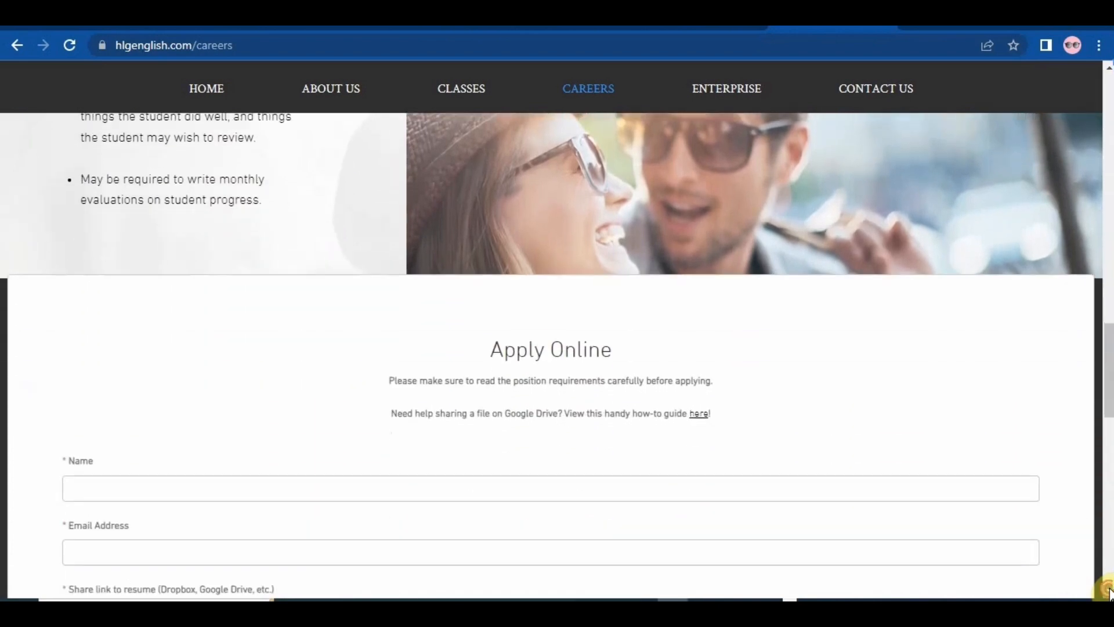
scroll("down", 3)
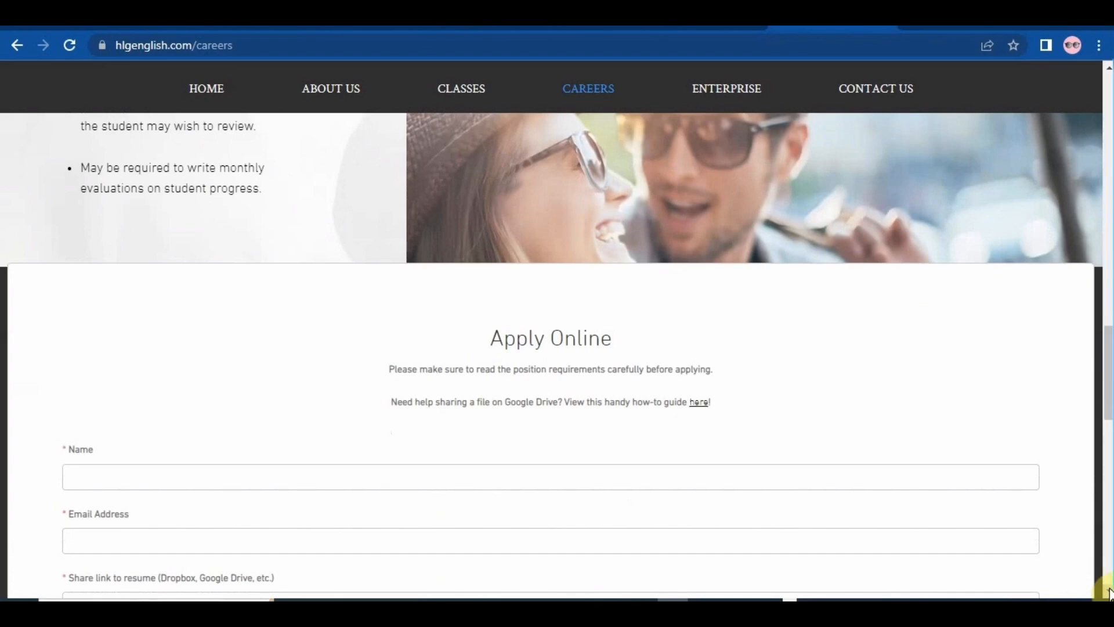
scroll("down", 3)
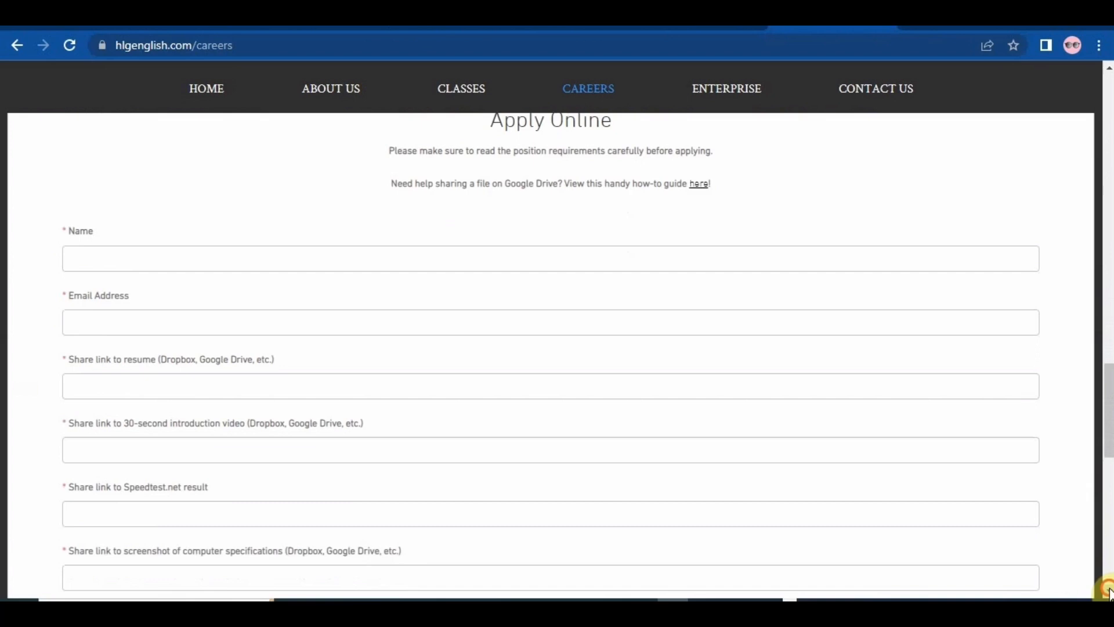
scroll("down", 3)
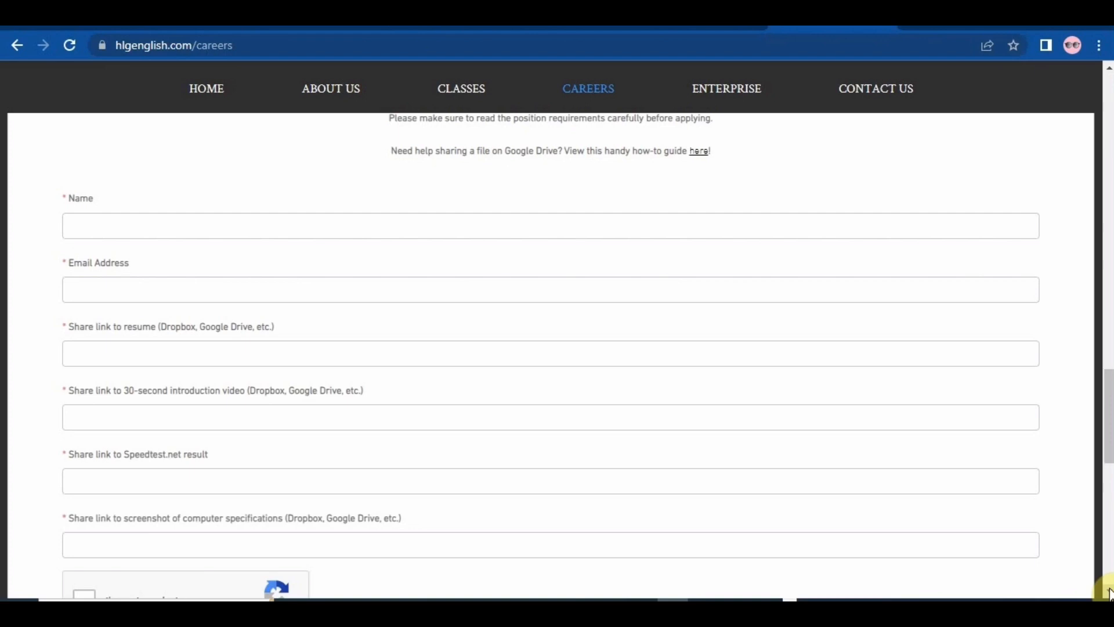
Scroll to the form's end showing the reCAPTCHA check and Submit button
scroll("down", 3)
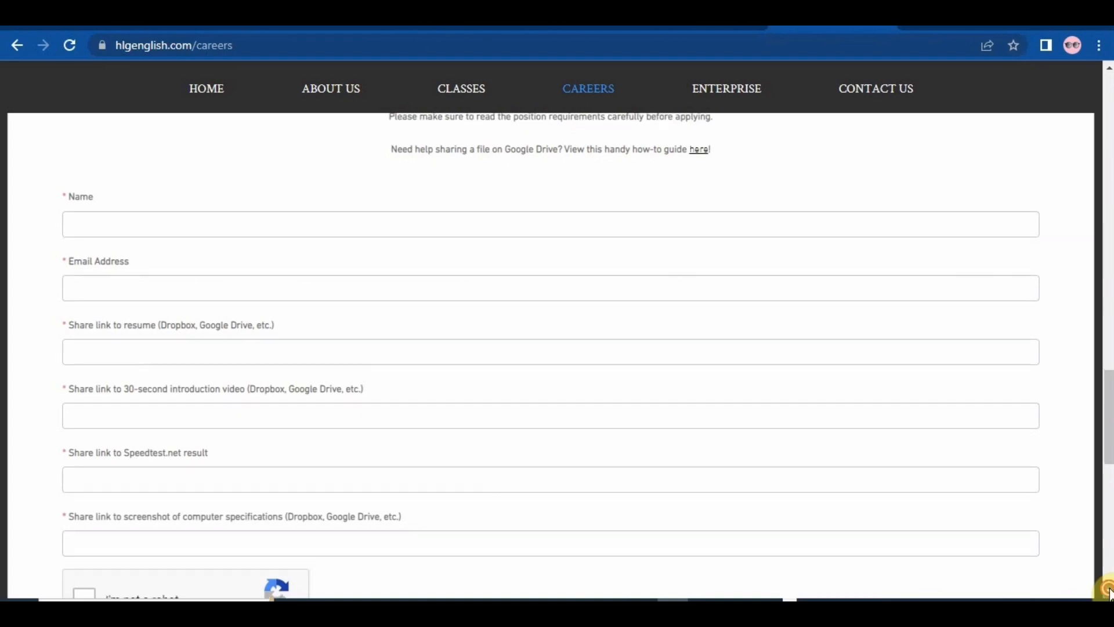
scroll("down", 3)
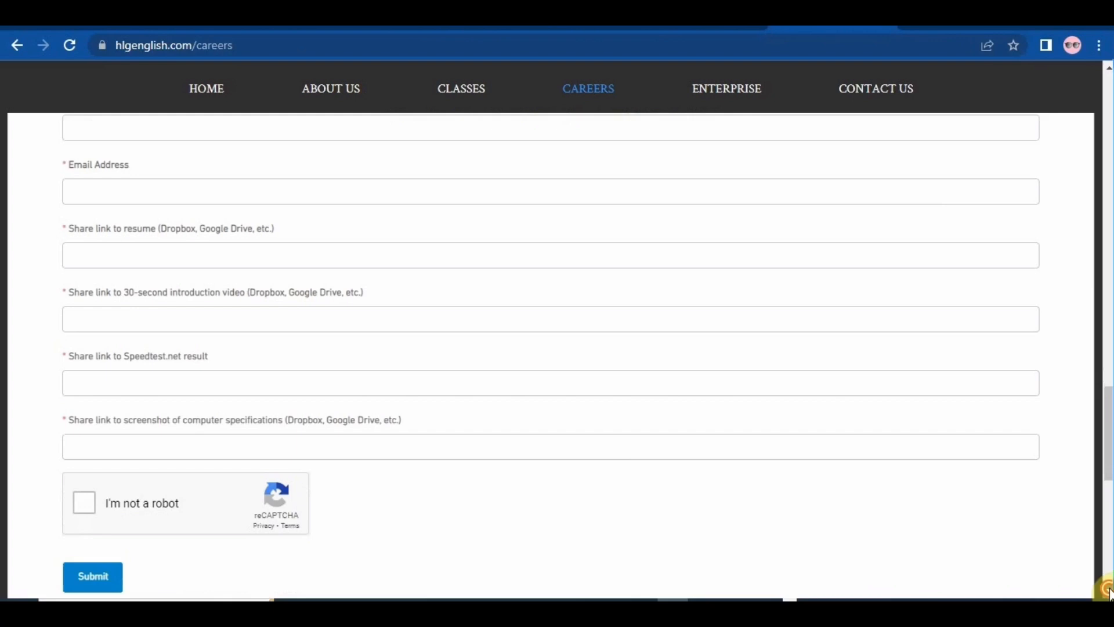
scroll("down", 3)
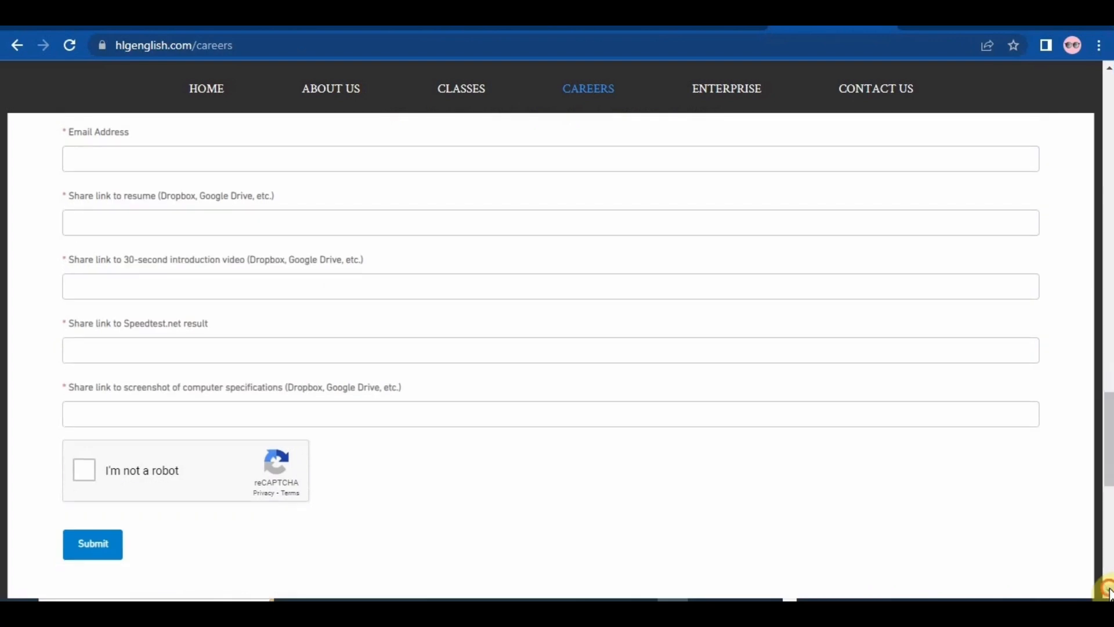
scroll("down", 3)
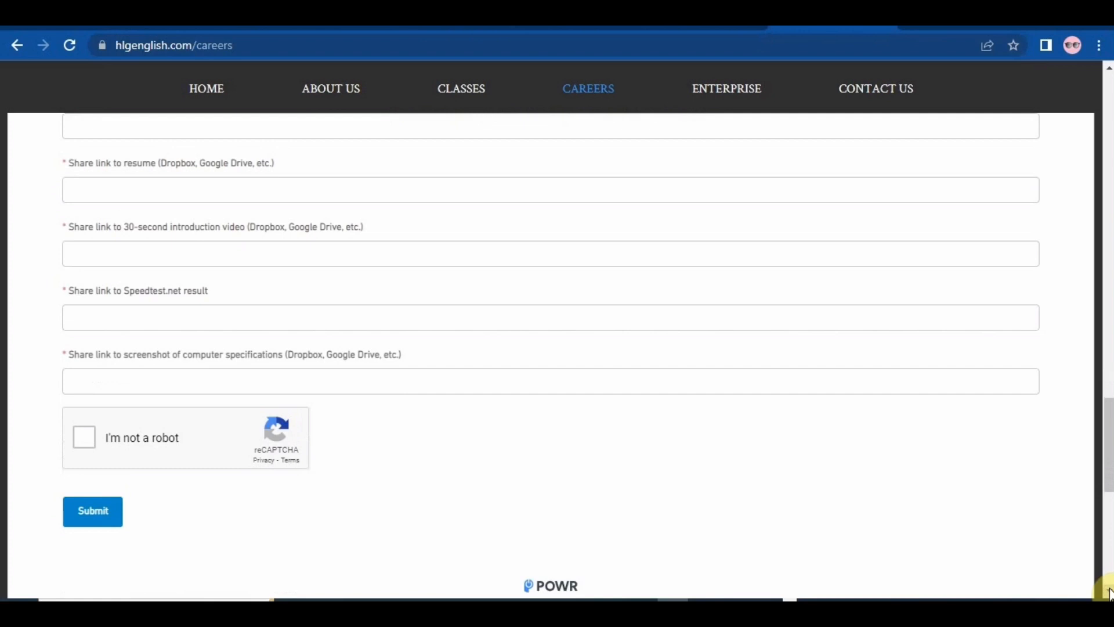